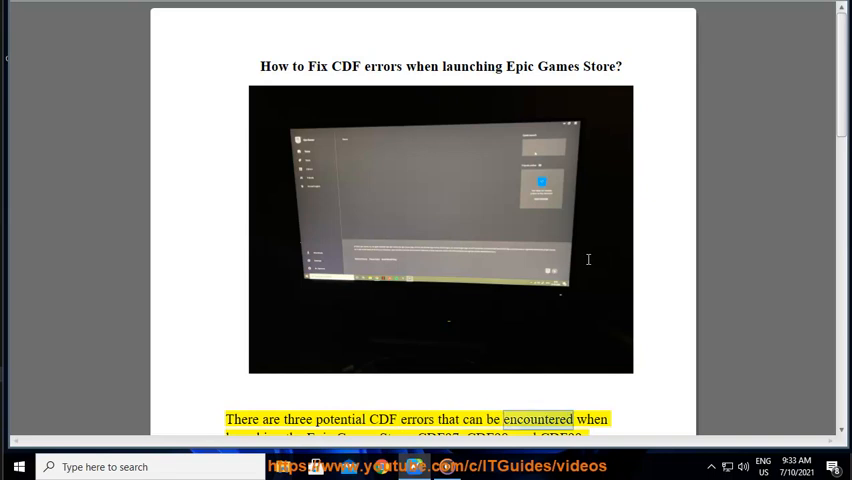
Scroll down through the guide document to the Control Panel instructions.
scroll("down", 3)
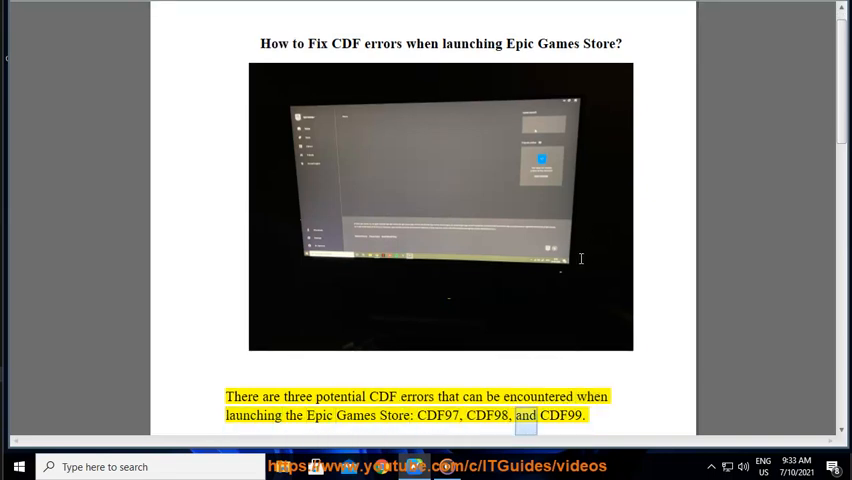
scroll("down", 3)
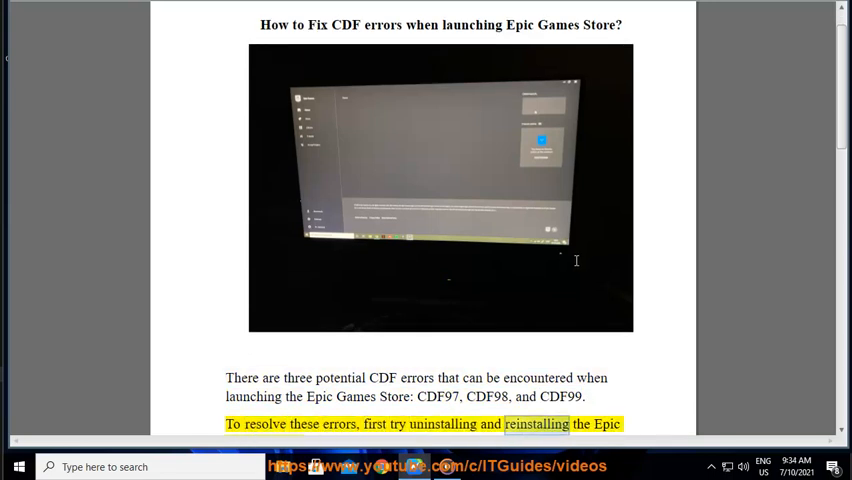
scroll("down", 3)
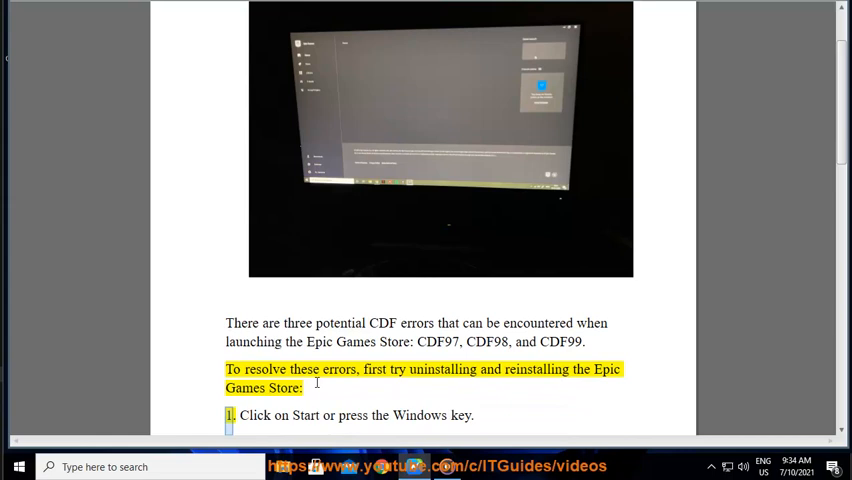
scroll("down", 3)
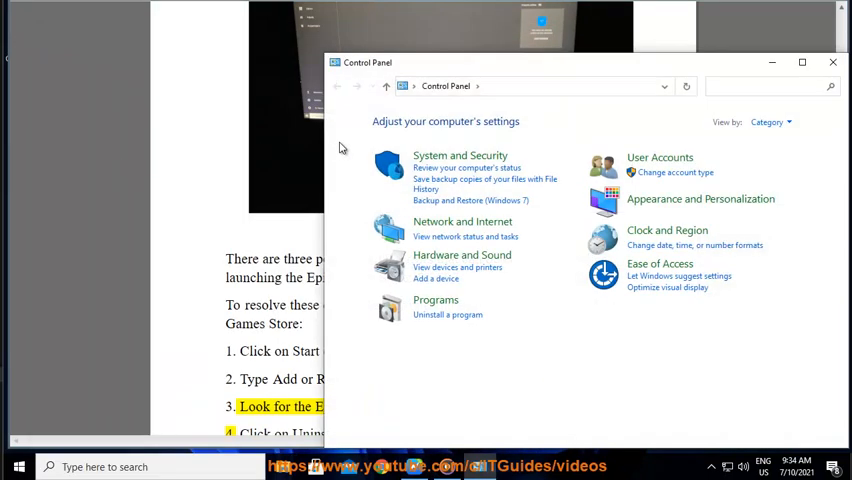
Show installed programs via Uninstall a program and scroll to the Epic Games Launcher.
left_click(436, 300)
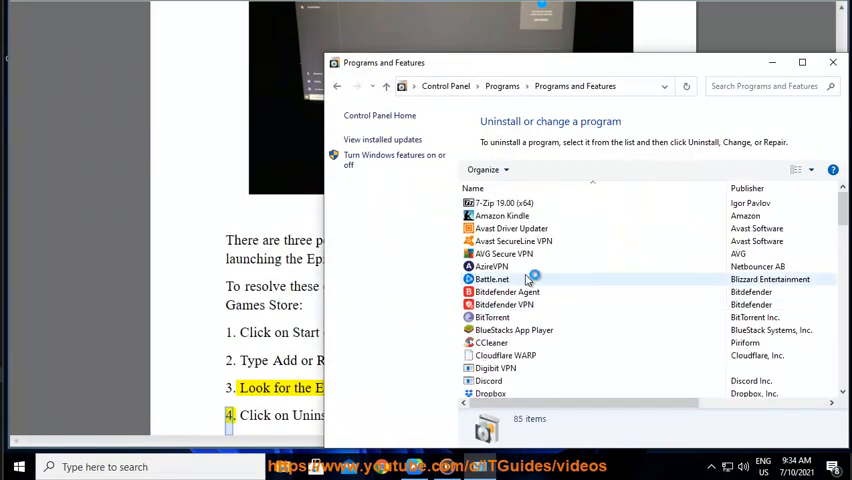
left_click(512, 204)
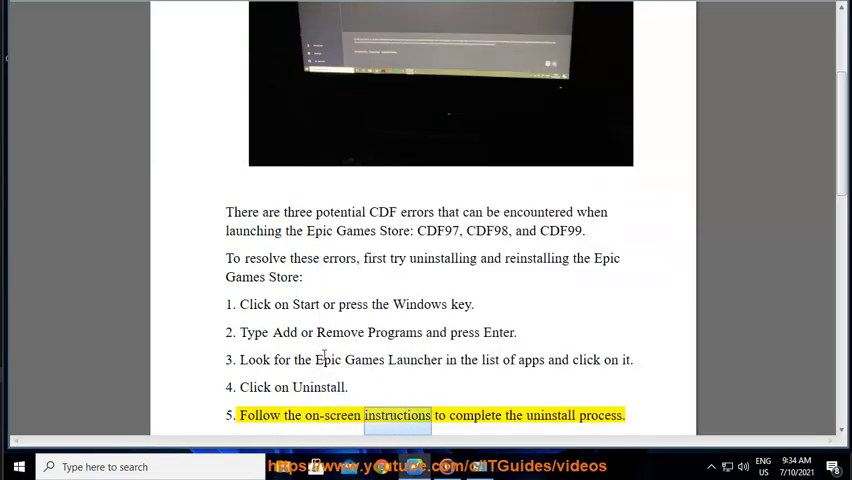
scroll("down", 3)
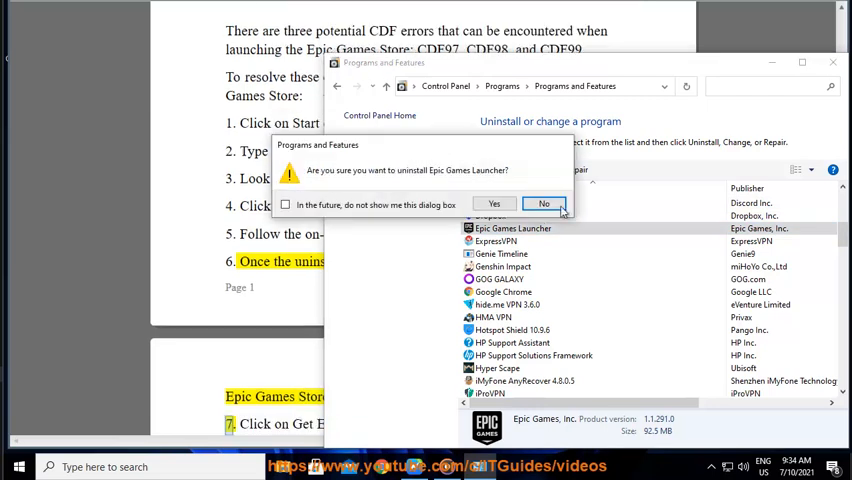
left_click(544, 204)
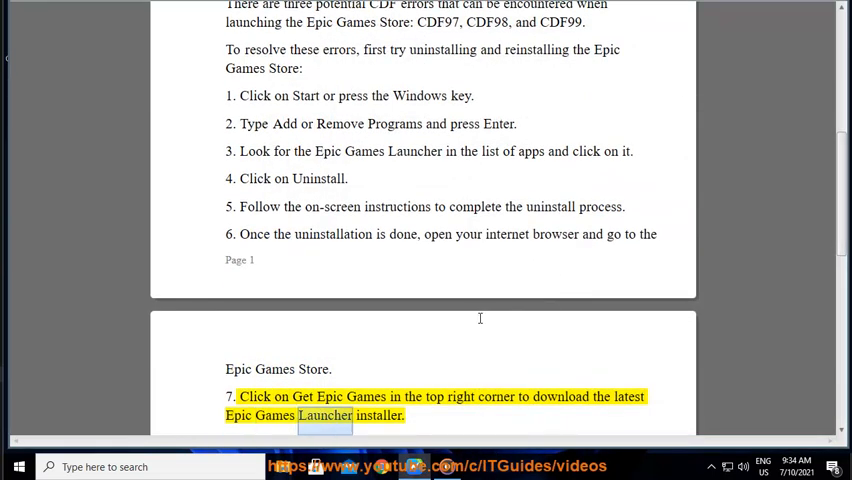
scroll("up", 3)
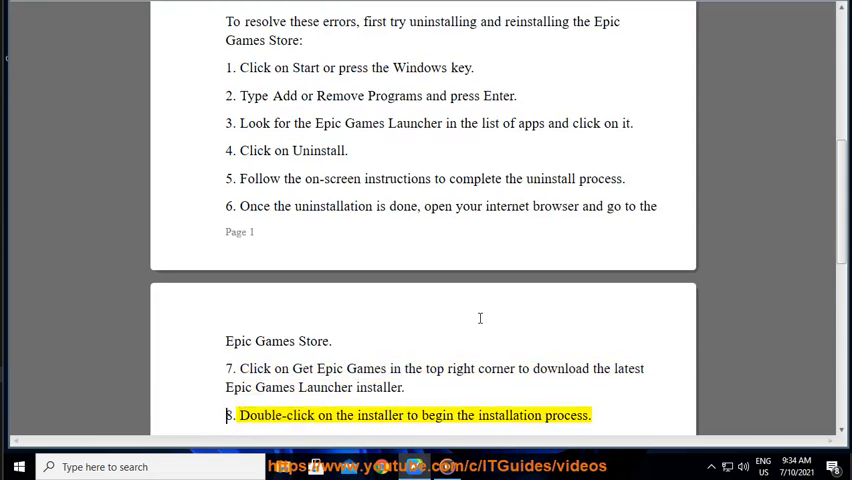
scroll("down", 3)
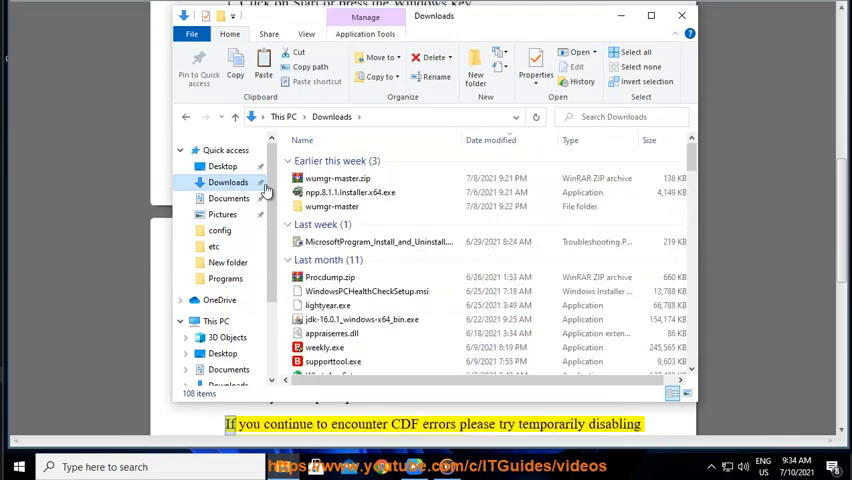
Scroll down the Downloads list to the older installer files.
scroll("down", 3)
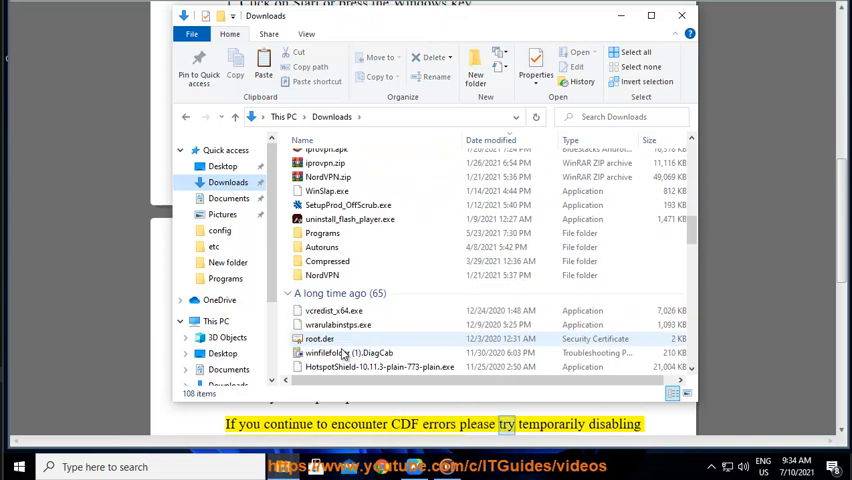
scroll("down", 3)
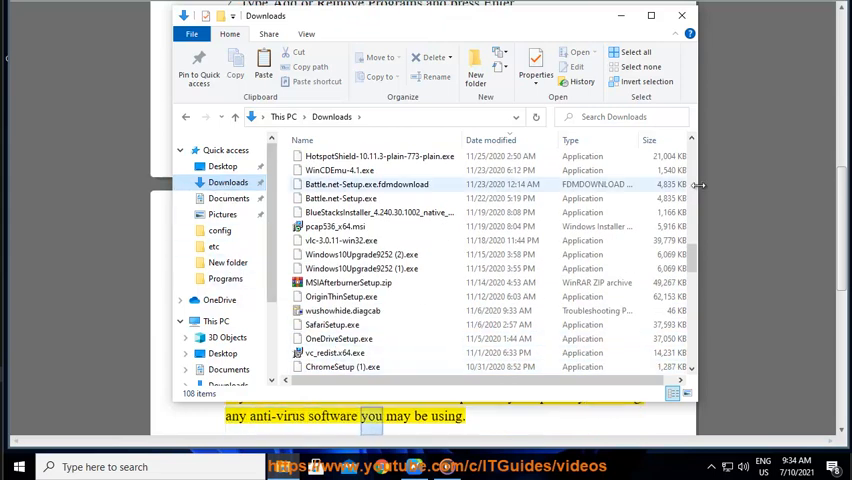